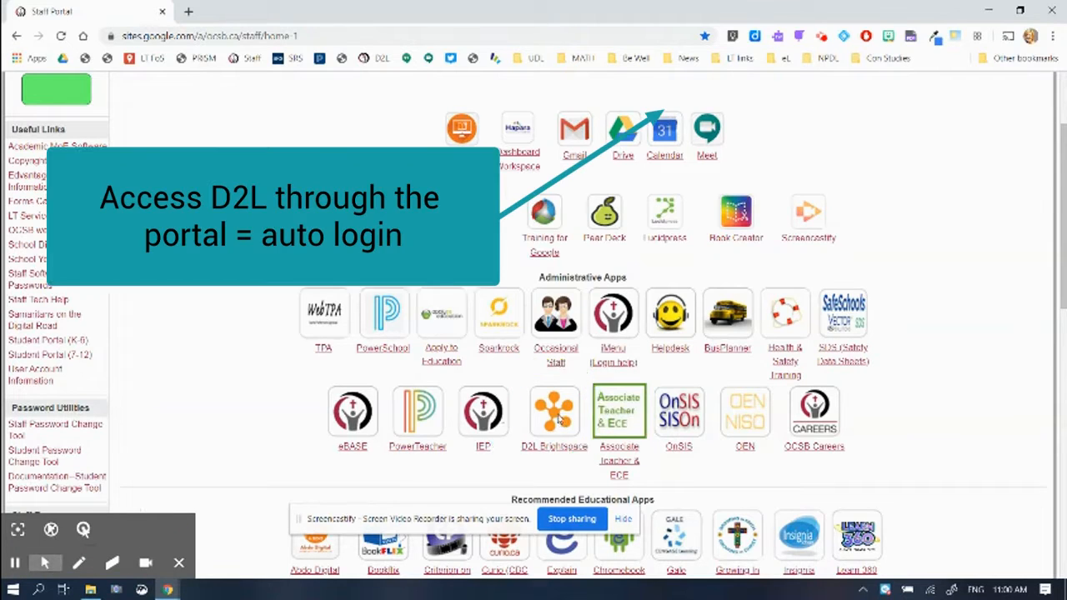
Step: Launch D2L Brightspace from the Administrative Apps section of the staff portal
{"action": "left_click", "coordinate": [554, 406]}
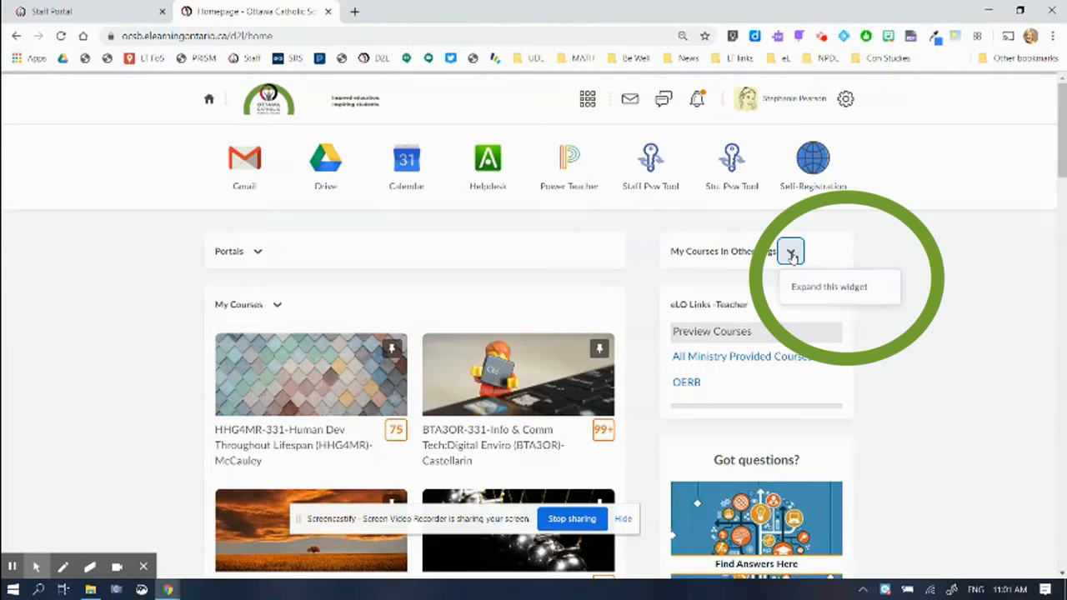
Step: Expand the My Courses In Other Orgs widget to reveal Supports for Virtual Learning
{"action": "left_click", "coordinate": [790, 250]}
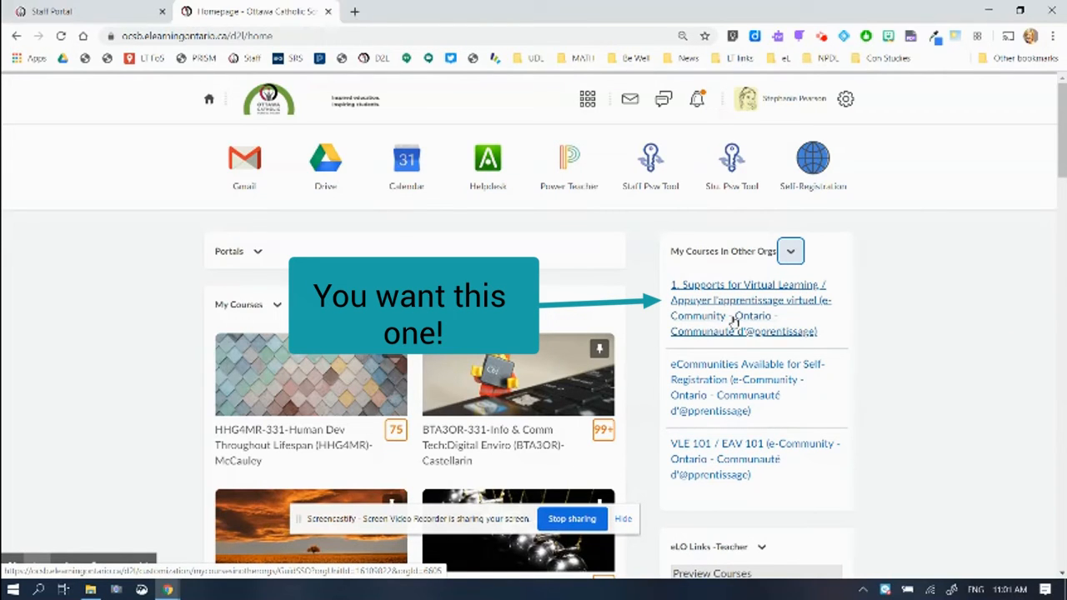
{"action": "mouse_move", "coordinate": [718, 307]}
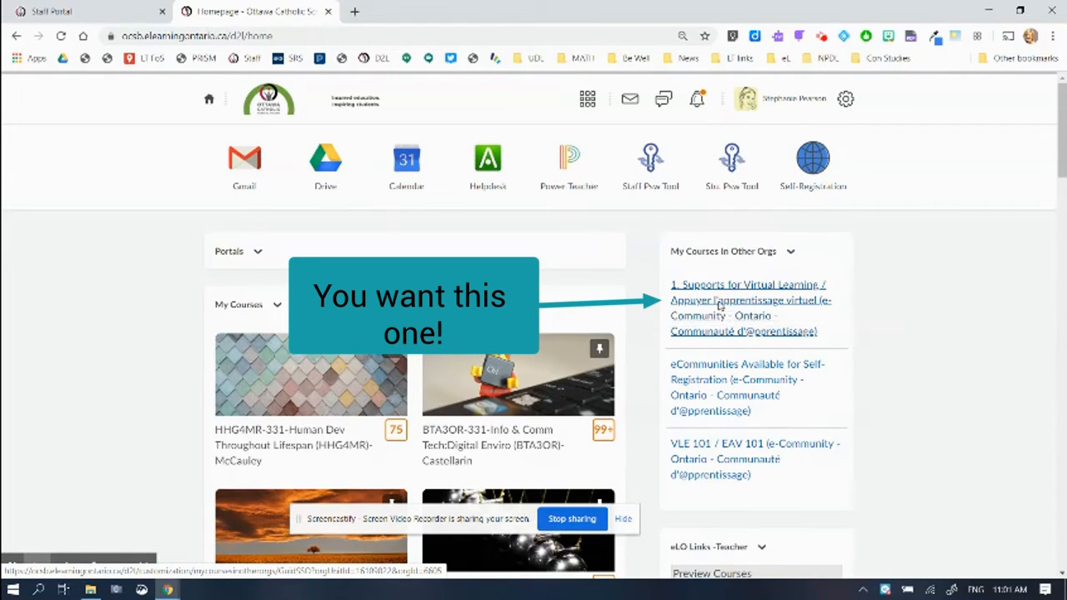
Step: Enter the Supports for Virtual Learning community and scroll to the Week 4 webinar Register buttons
{"action": "left_click", "coordinate": [747, 286]}
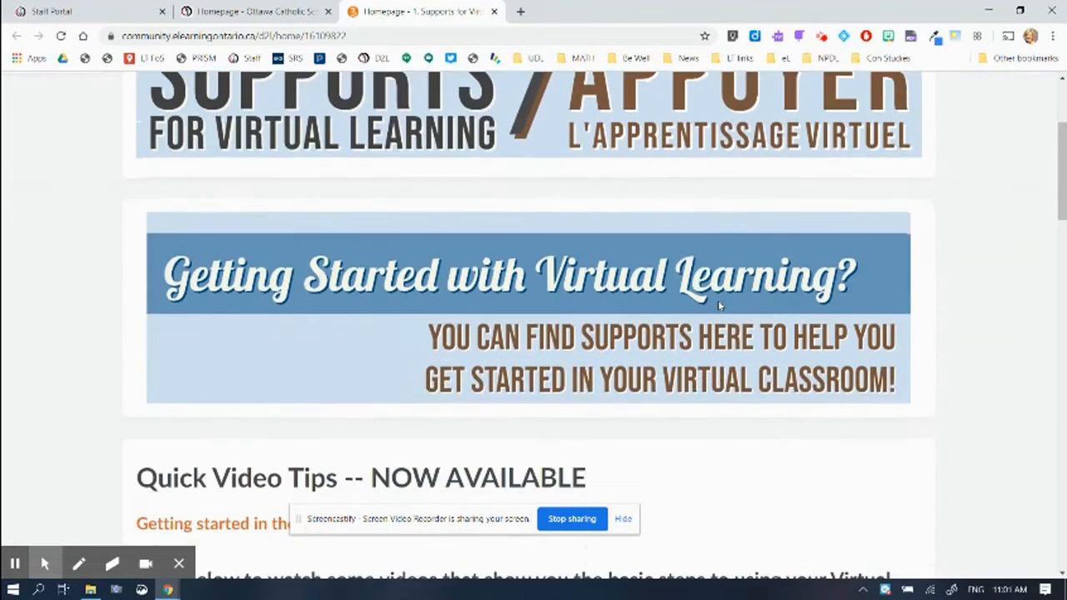
{"action": "scroll", "scroll_direction": "down", "scroll_amount": 3}
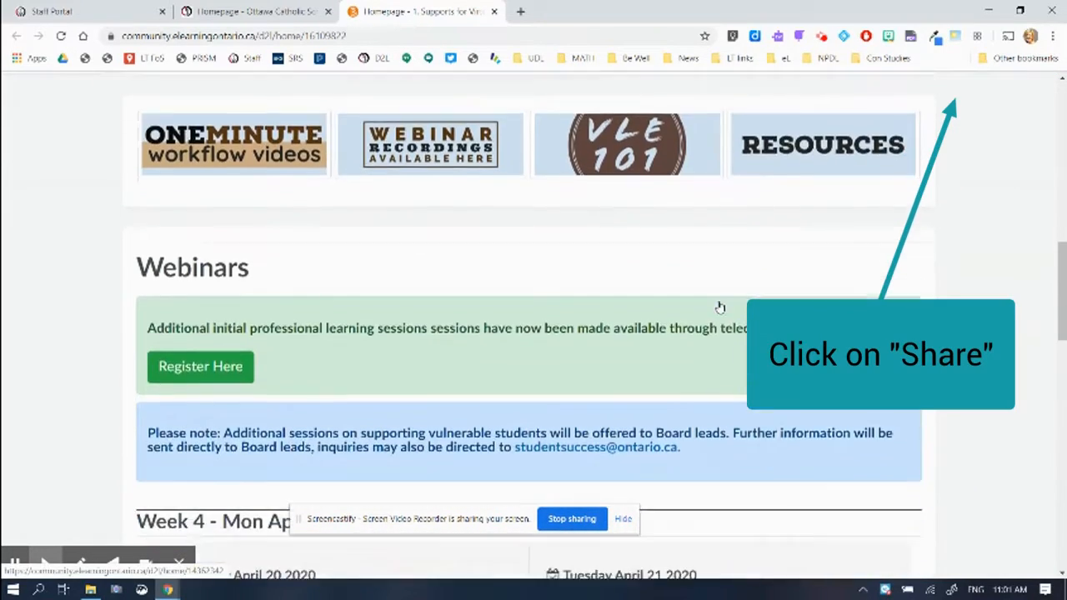
{"action": "scroll", "scroll_direction": "down", "scroll_amount": 3}
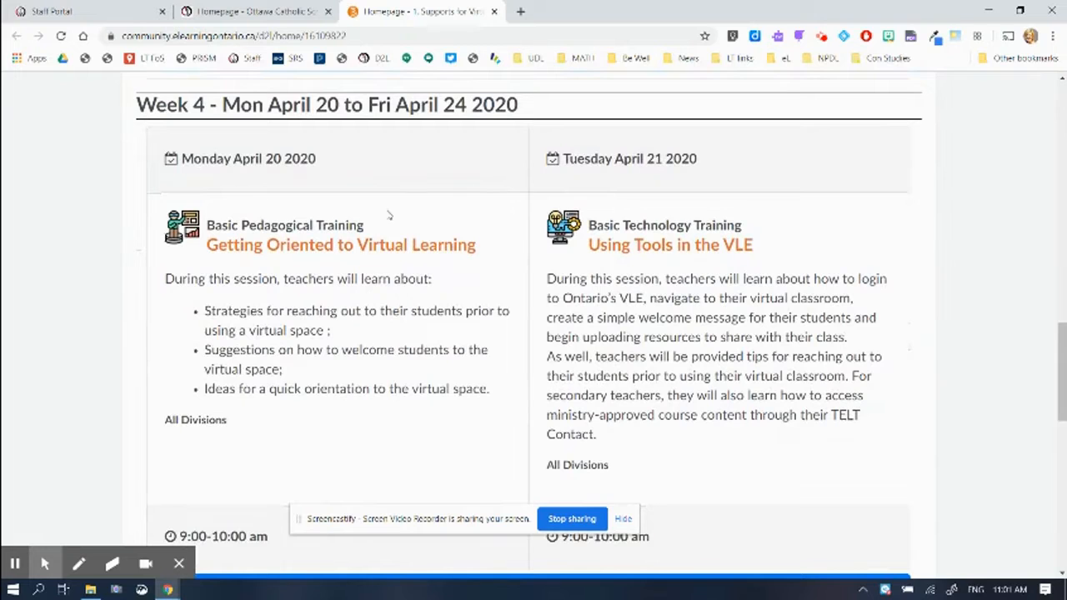
{"action": "scroll", "scroll_direction": "down", "scroll_amount": 3}
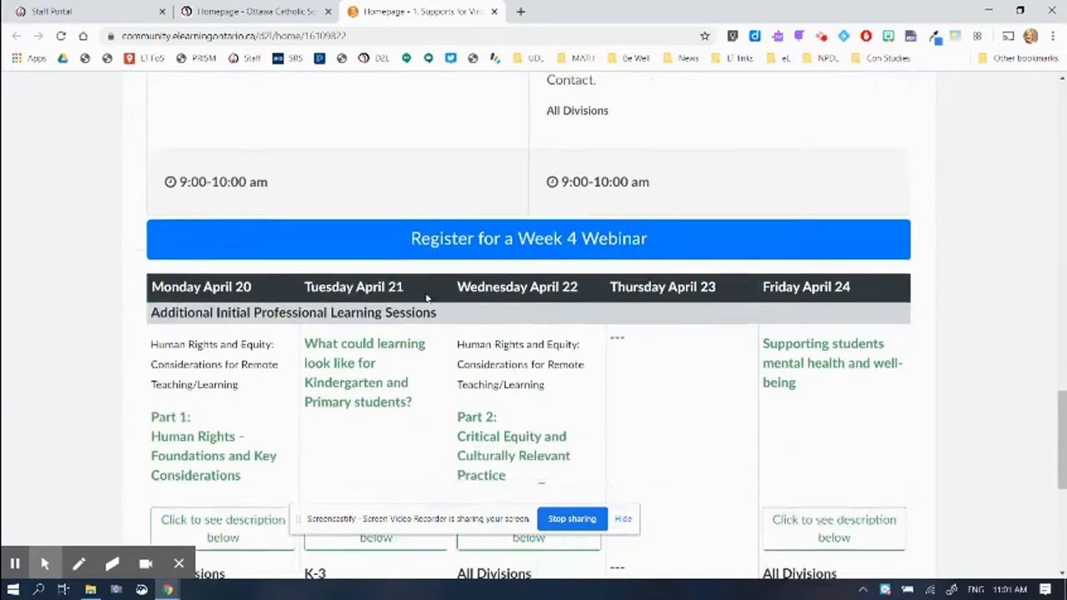
{"action": "scroll", "scroll_direction": "down", "scroll_amount": 3}
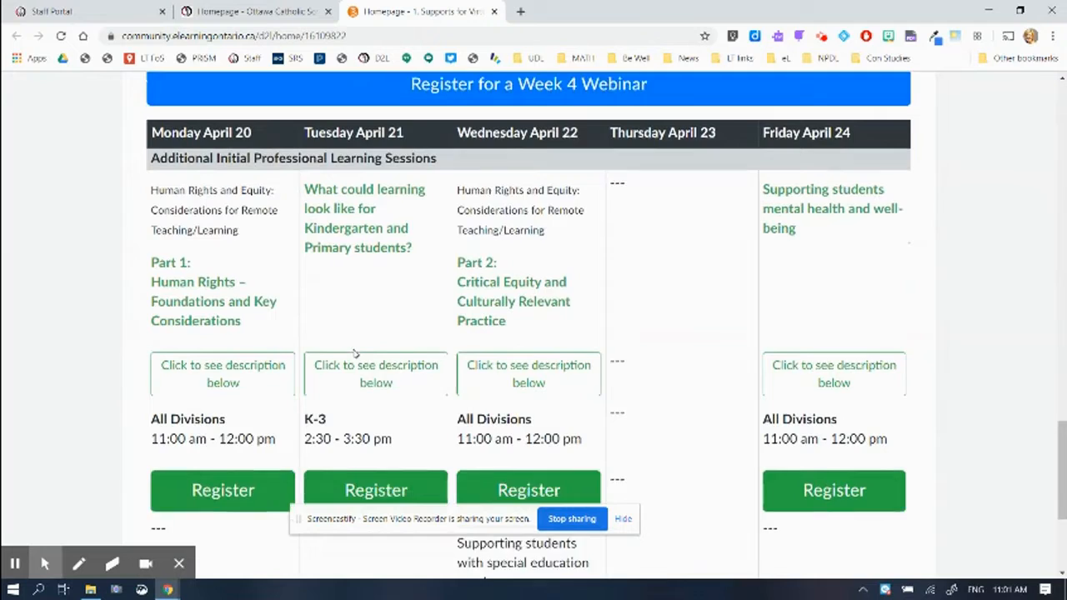
{"action": "scroll", "scroll_direction": "down", "scroll_amount": 3}
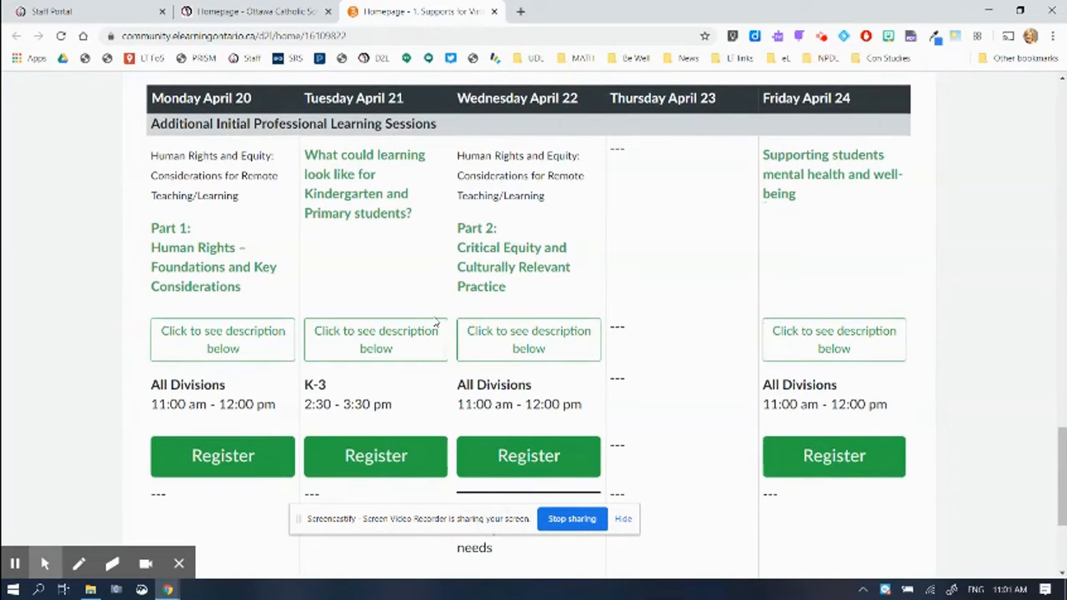
{"action": "scroll", "scroll_direction": "down", "scroll_amount": 3}
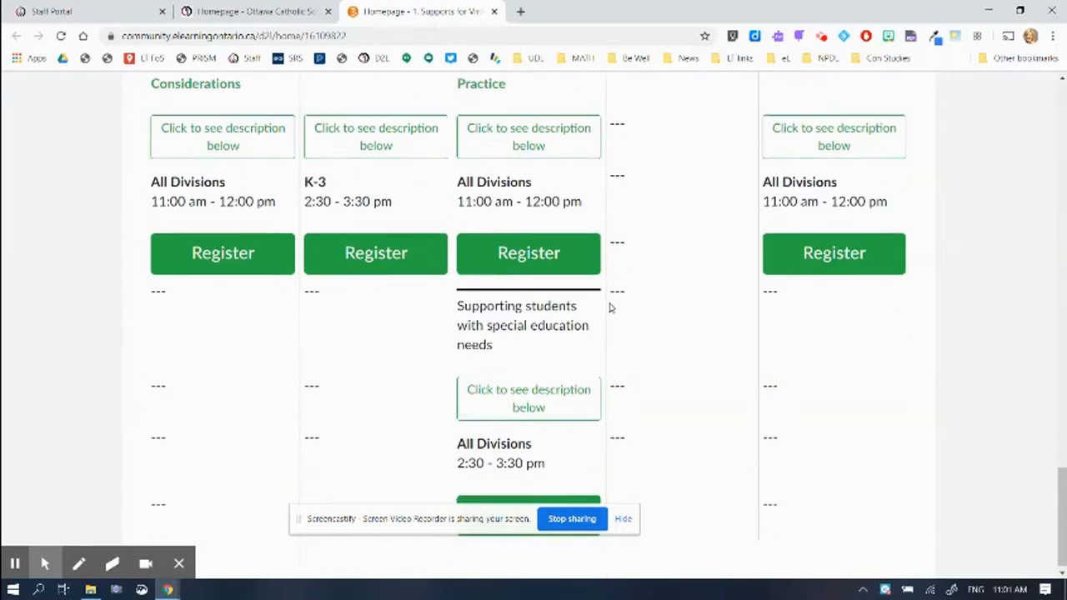
{"action": "scroll", "scroll_direction": "up", "scroll_amount": 3}
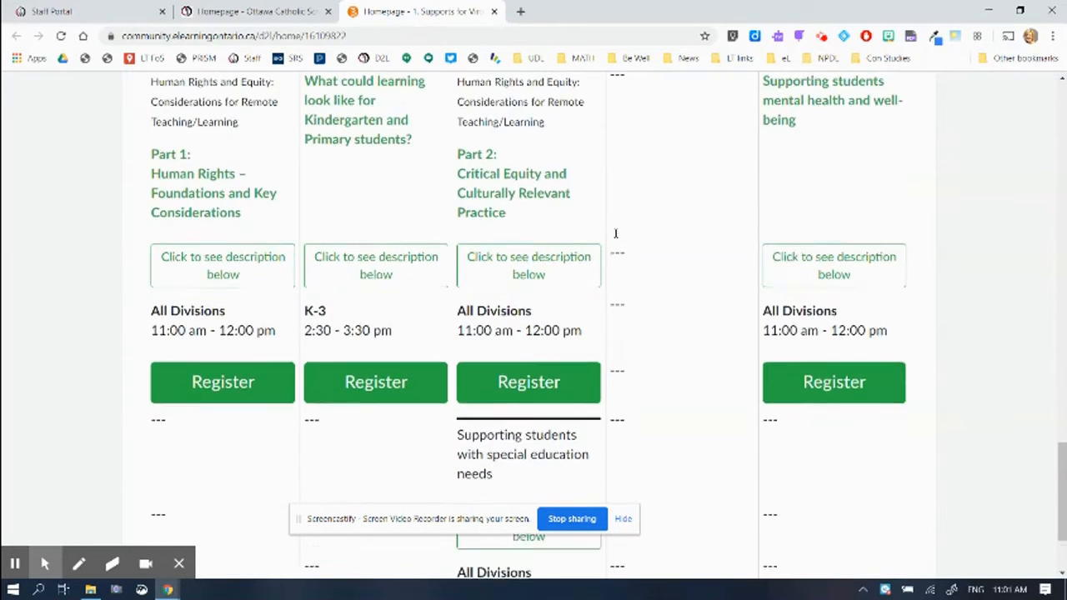
{"action": "scroll", "scroll_direction": "down", "scroll_amount": 3}
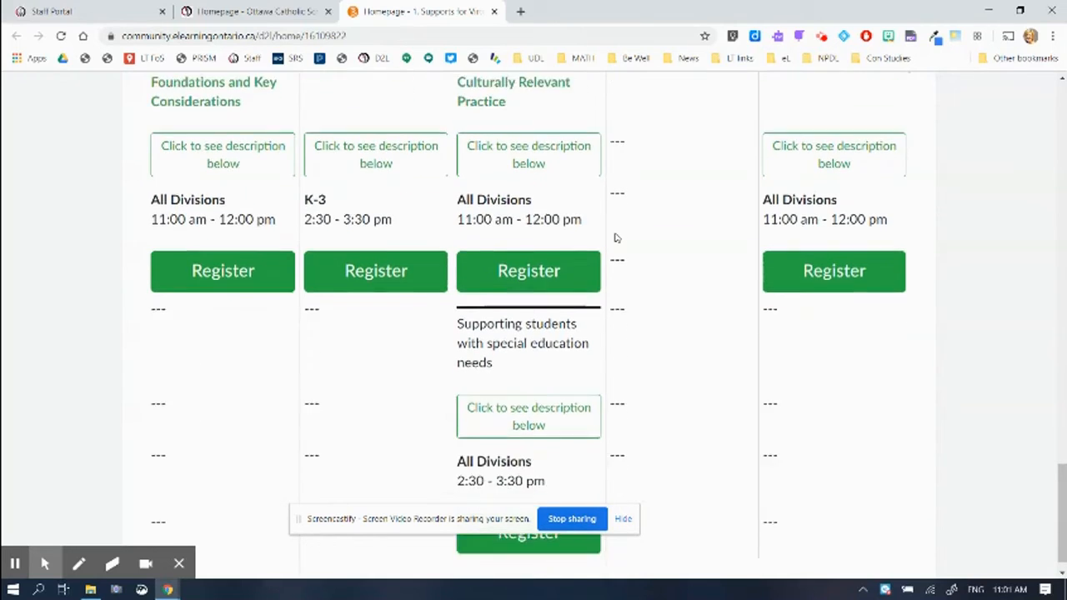
{"action": "scroll", "scroll_direction": "up", "scroll_amount": 3}
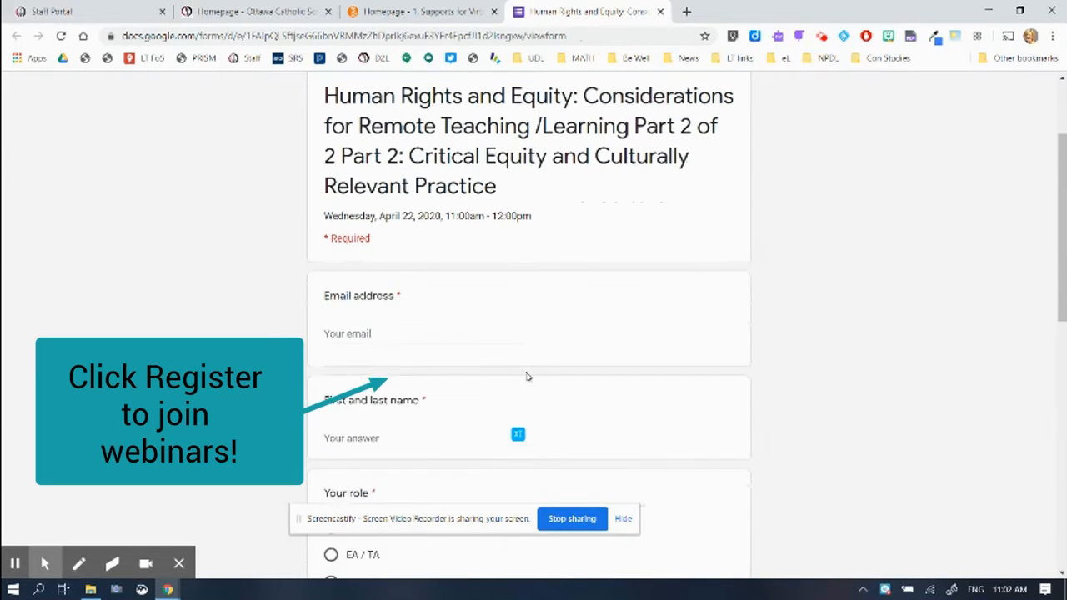
Step: Scroll the Critical Equity Part 2 registration form to its education level and school board questions
{"action": "scroll", "scroll_direction": "down", "scroll_amount": 3}
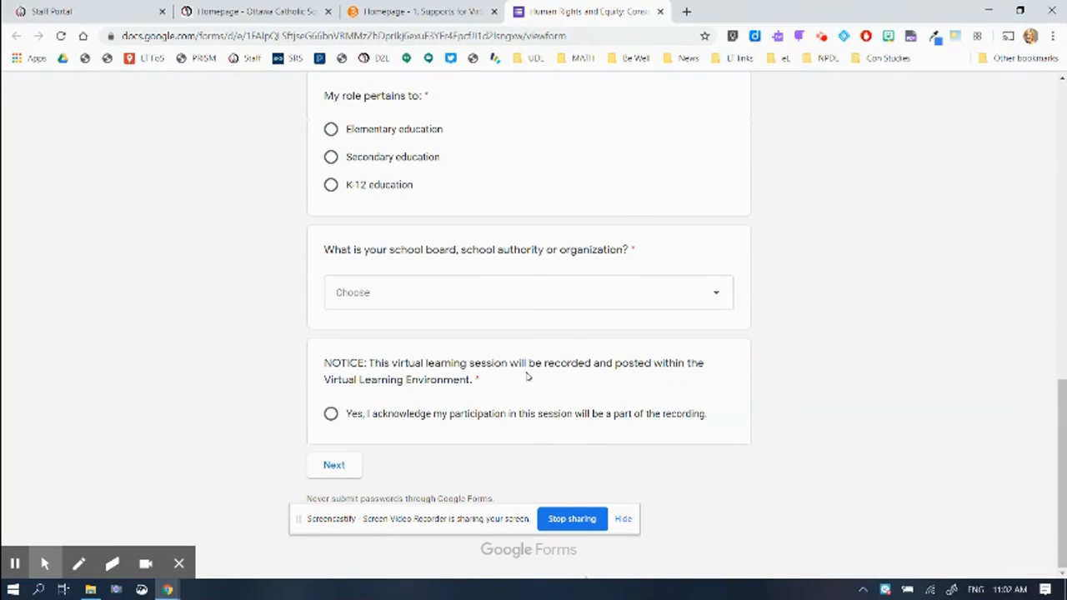
{"action": "mouse_move", "coordinate": [130, 514]}
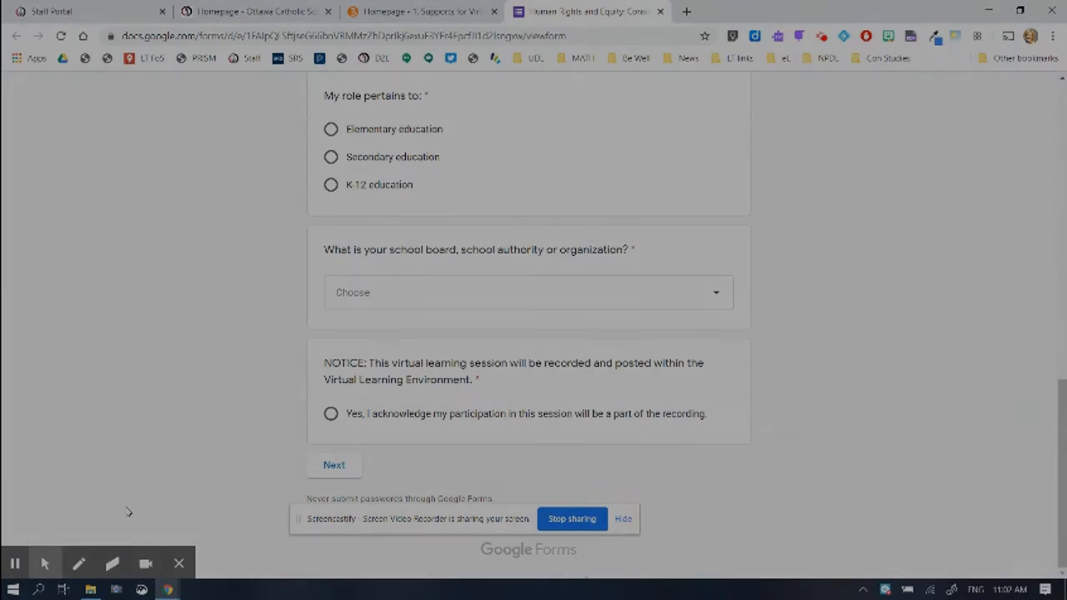